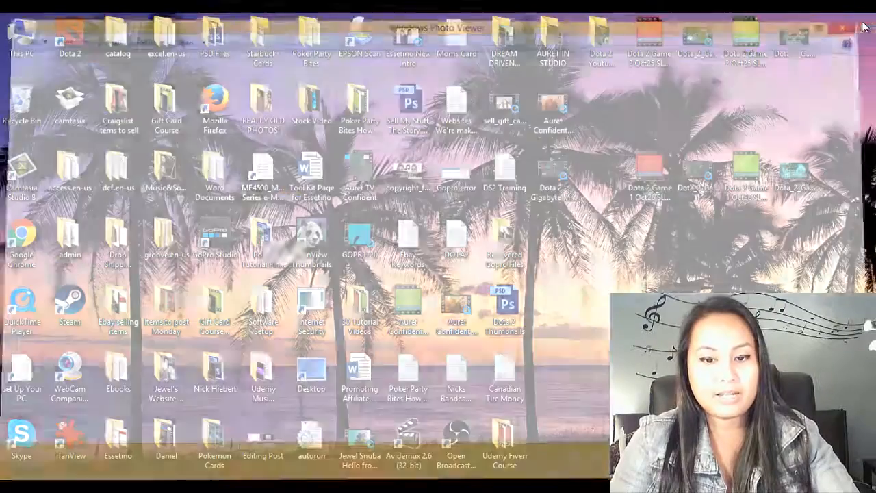
# Step: Close the red shoe pin photo in Windows Photo Viewer and return to the desktop
pyautogui.click(843, 27)
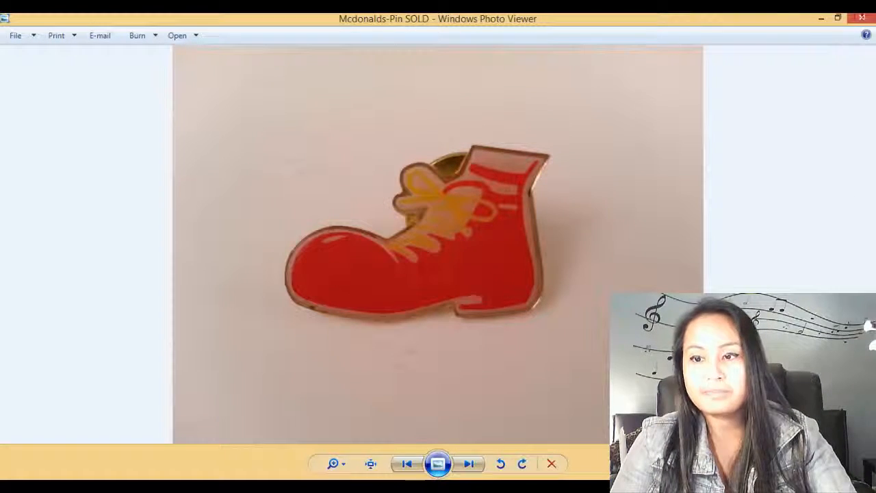
pyautogui.click(861, 19)
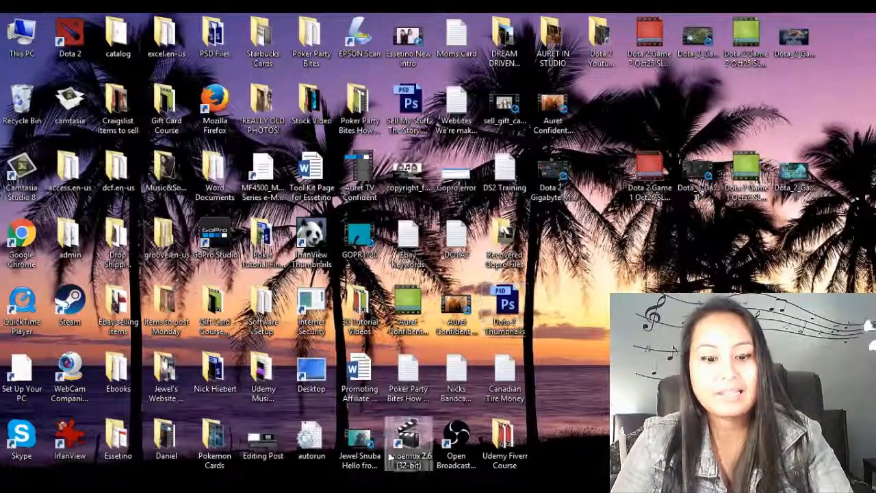